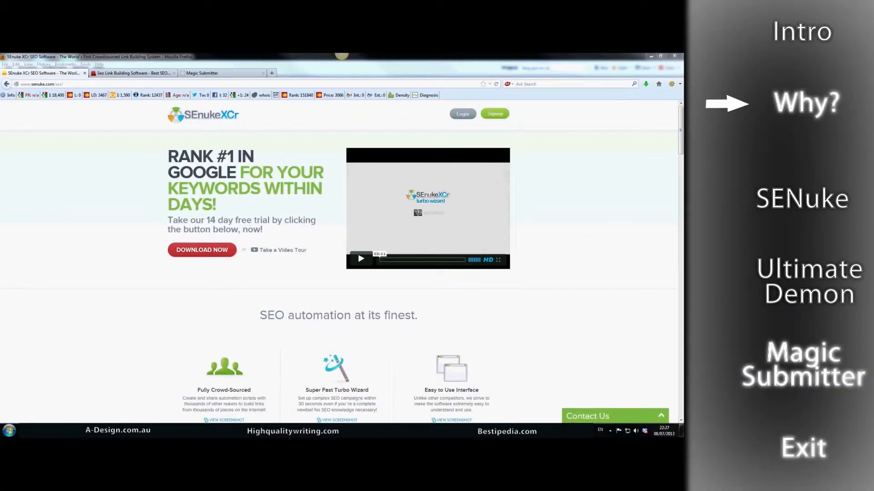
Scroll SEnuke XCr to the Pricing Plans table: $67/month Lite versus $147/month full edition
left_click(804, 102)
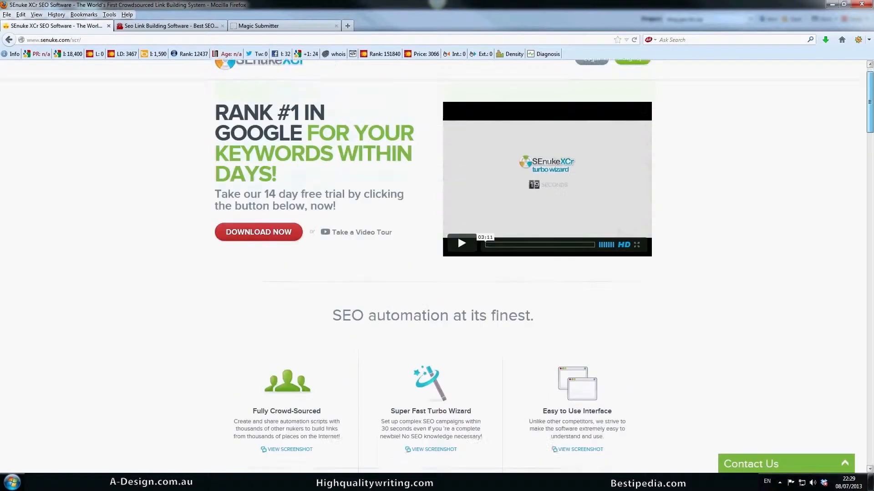
scroll("down", 3)
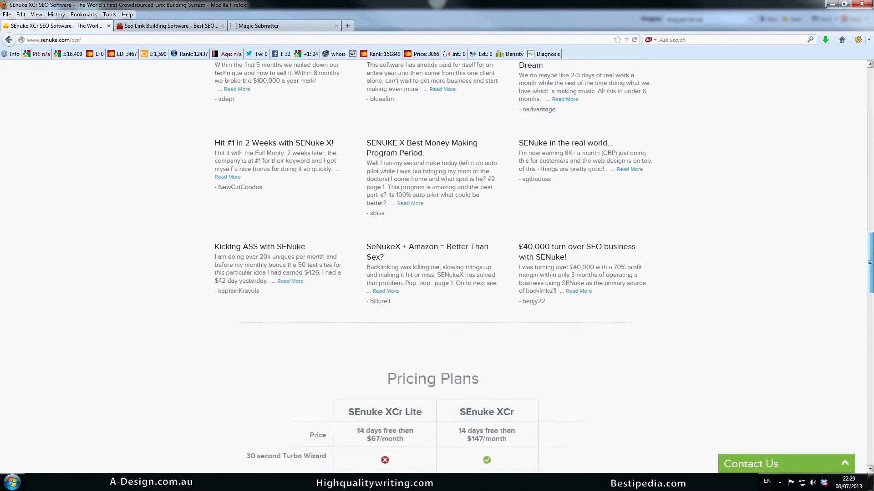
scroll("down", 3)
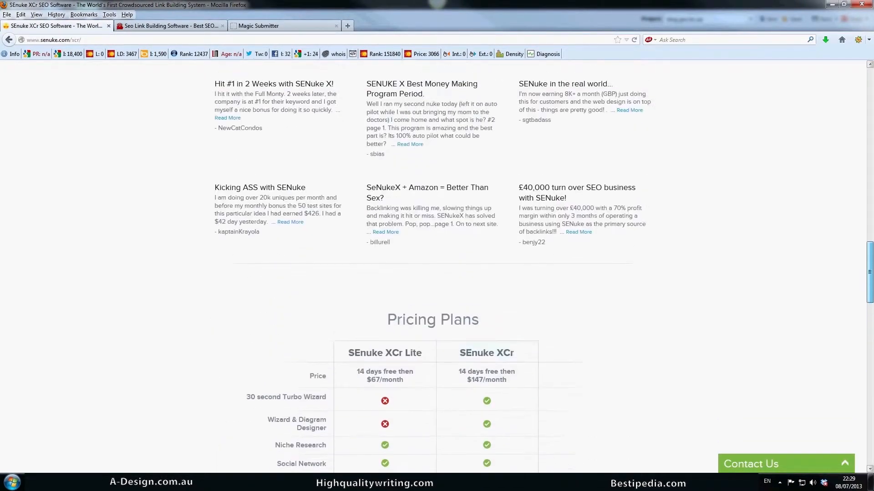
scroll("down", 3)
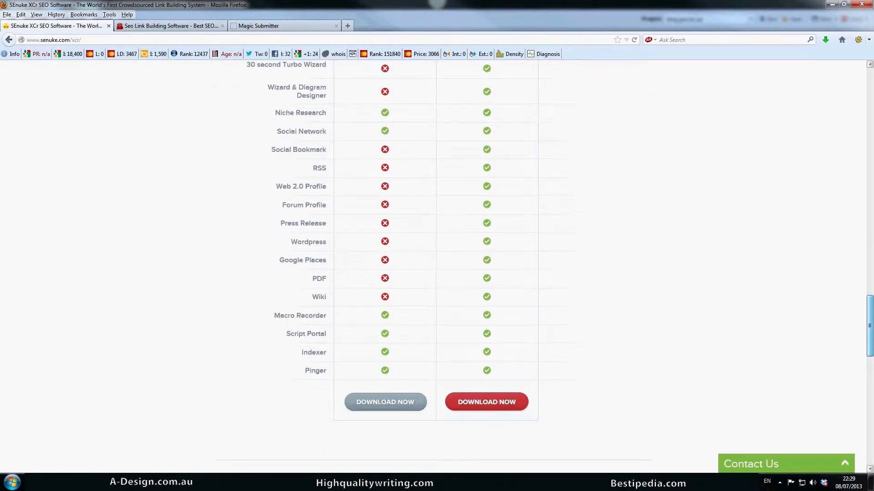
scroll("up", 3)
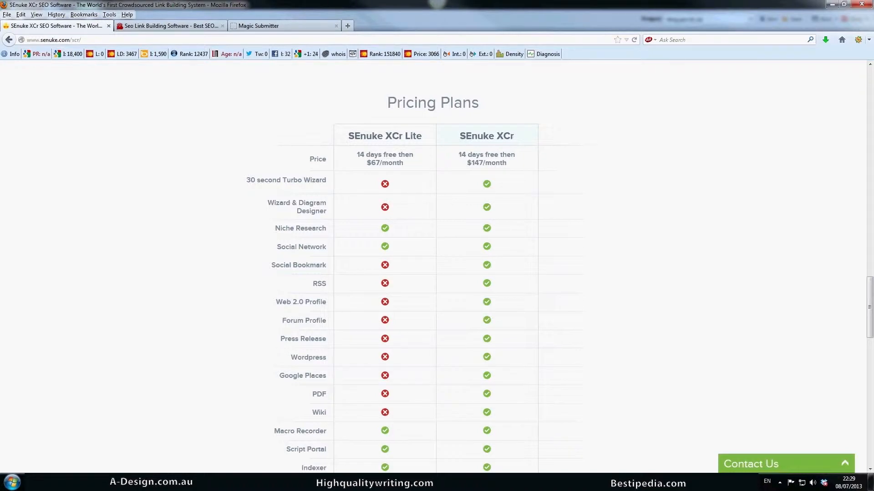
left_click(170, 26)
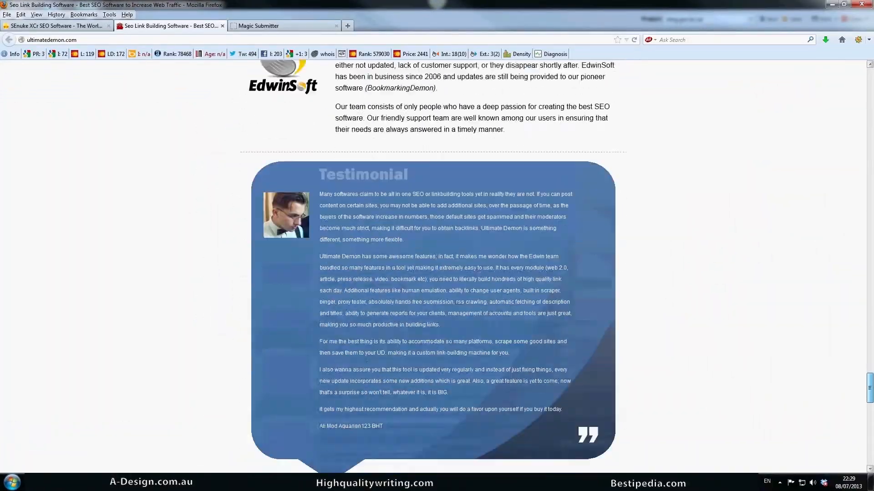
Scroll the Ultimate Demon page to its $47 monthly and $397 one-time pricing options
scroll("down", 3)
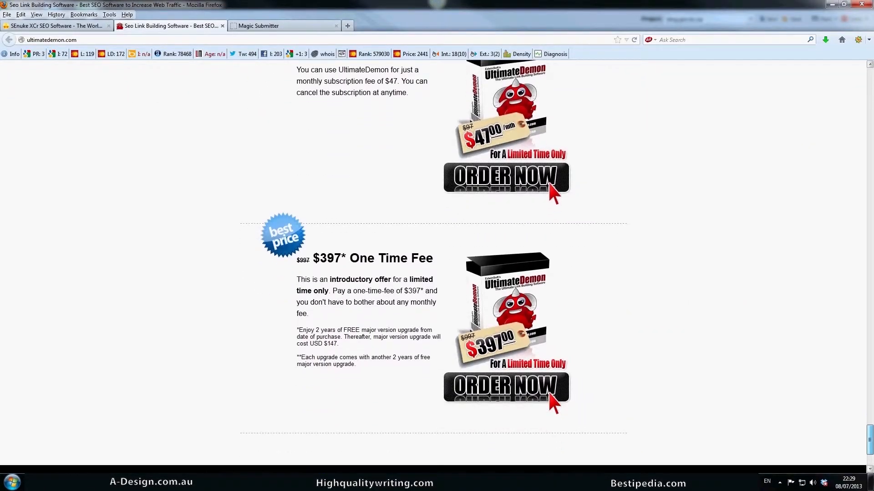
scroll("up", 3)
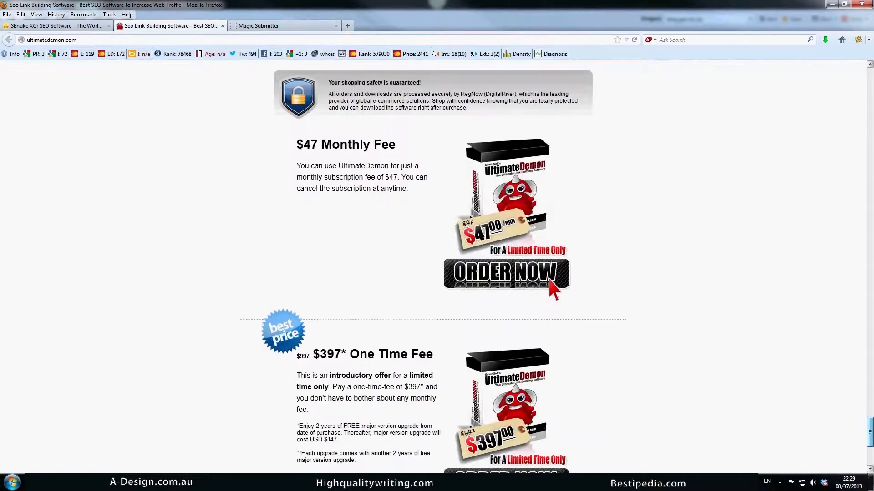
scroll("down", 3)
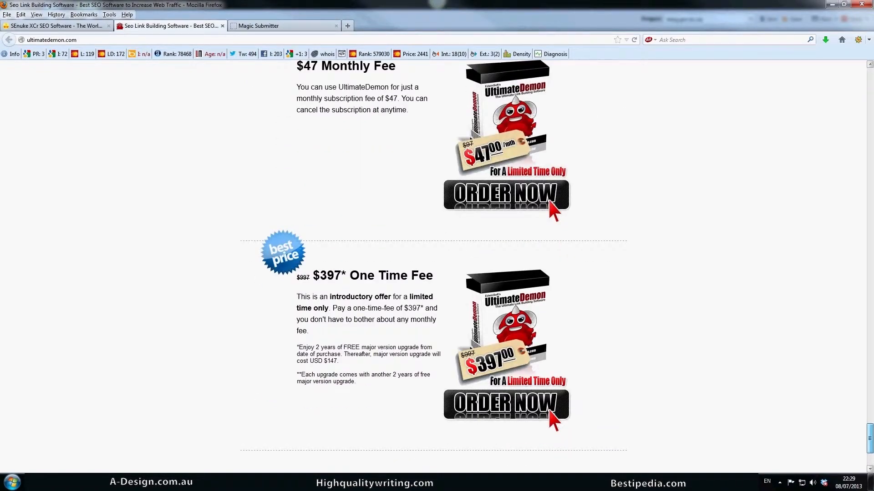
scroll("up", 3)
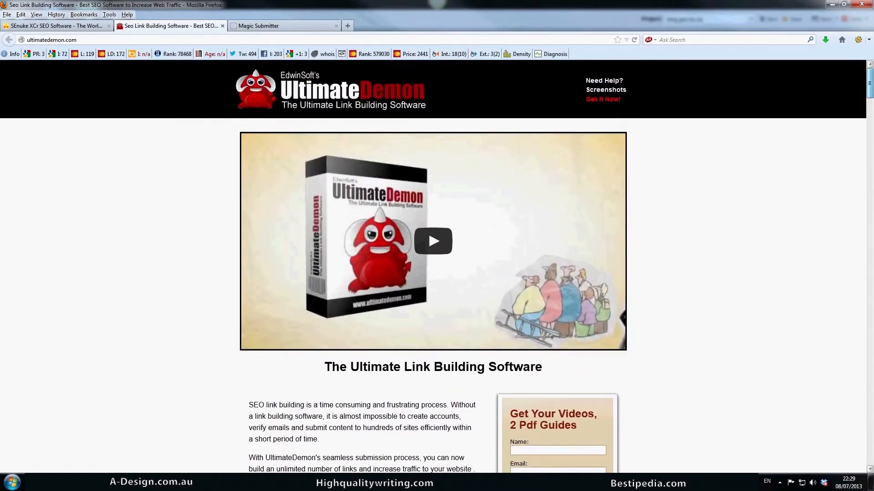
scroll("down", 3)
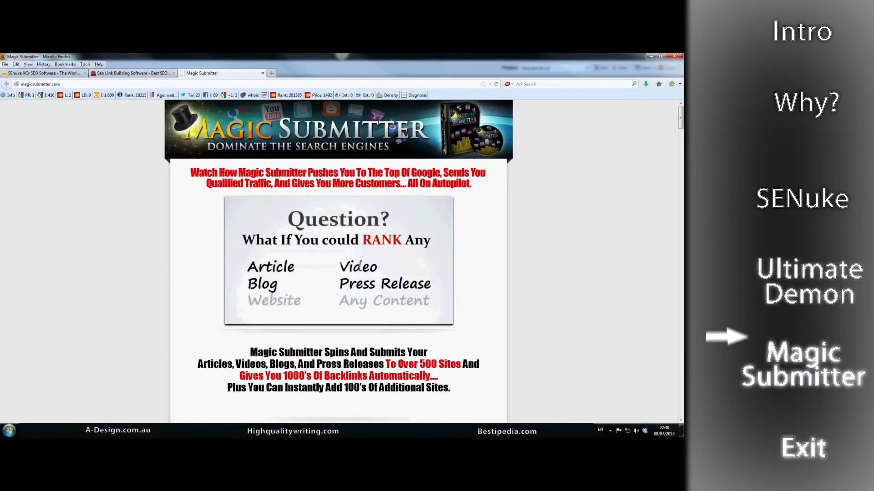
Scroll Magic Submitter down to the Secure Order Form: $4.95 first-month trial, then $67 monthly
scroll("down", 3)
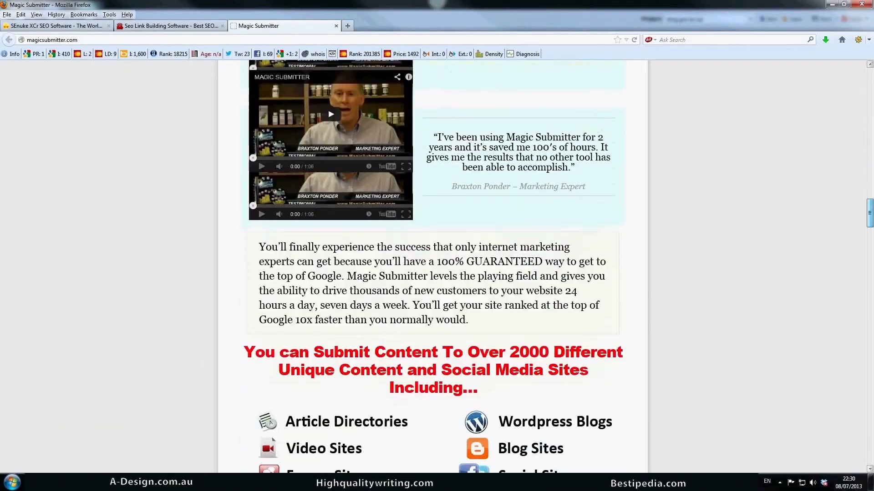
scroll("down", 3)
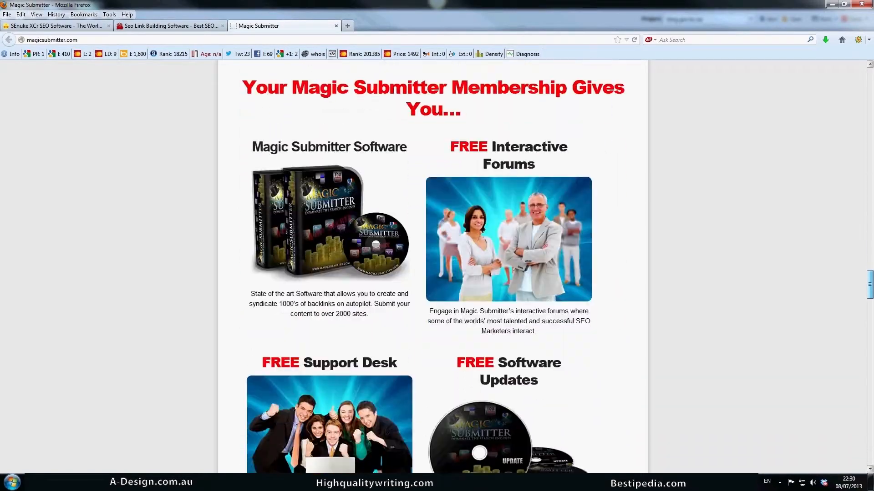
scroll("down", 3)
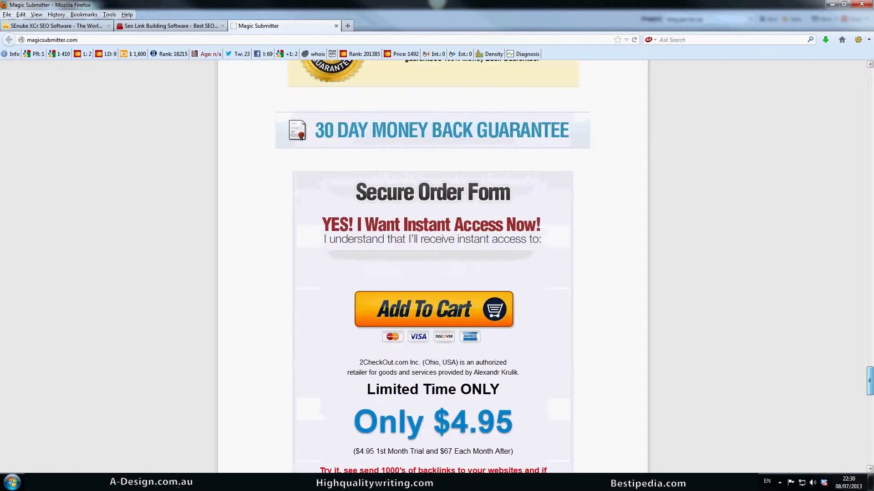
scroll("down", 3)
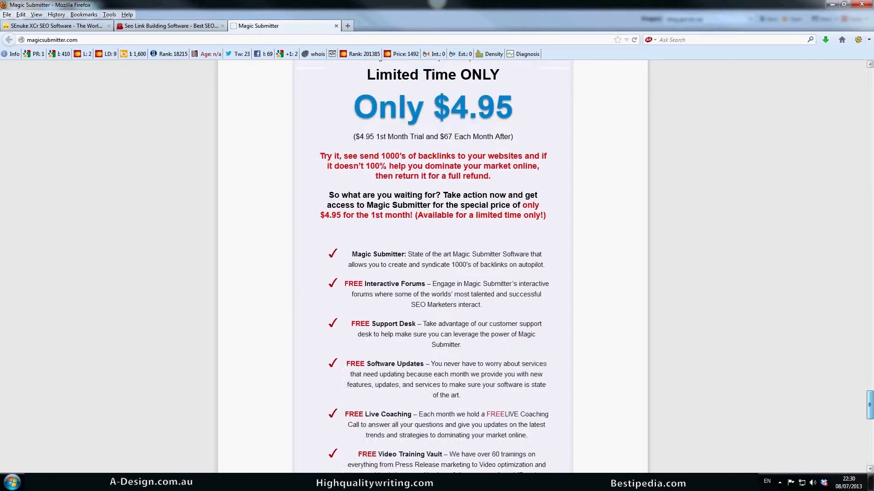
scroll("down", 3)
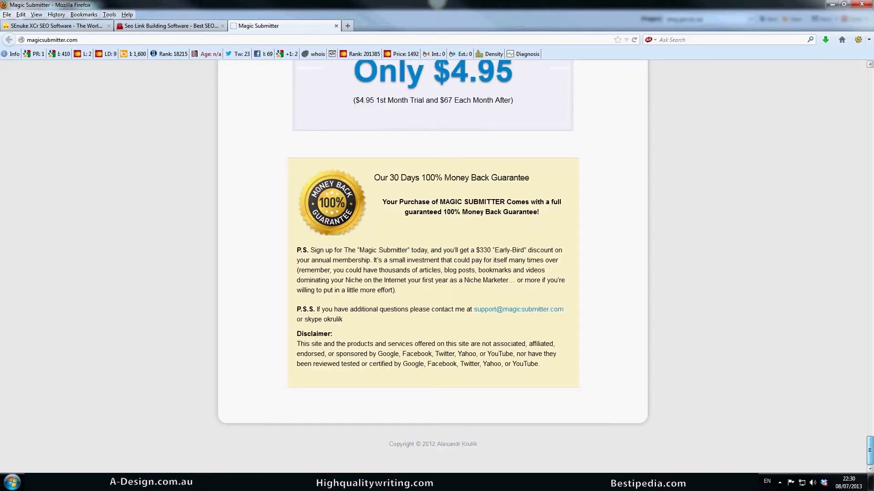
scroll("up", 3)
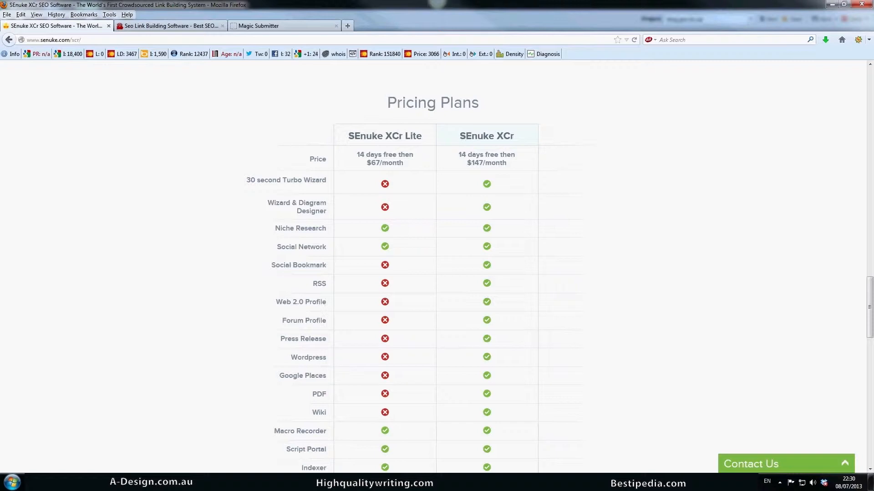
left_click(284, 26)
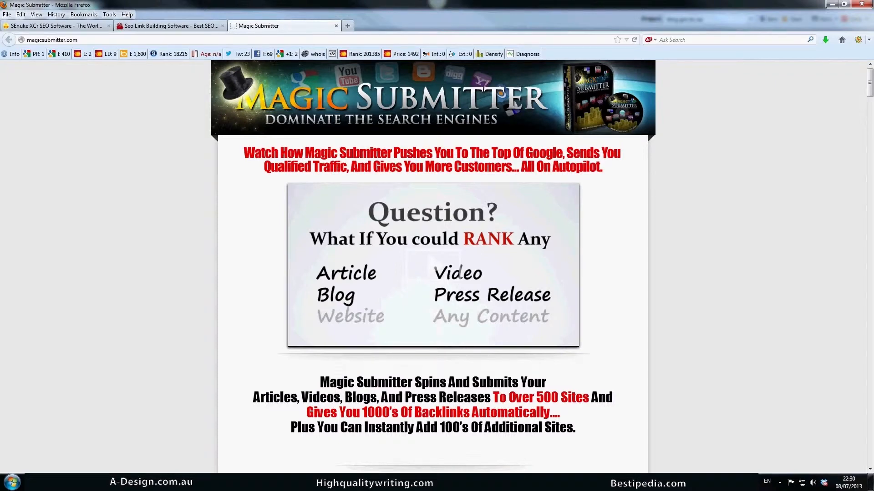
left_click(169, 25)
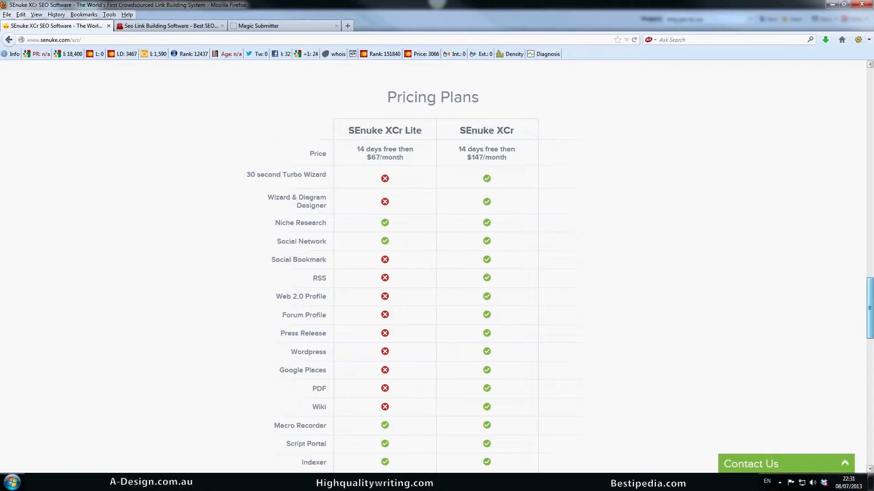
Return to the SEnuke XCr page top and highlight '14 day free' in the subheading
scroll("up", 3)
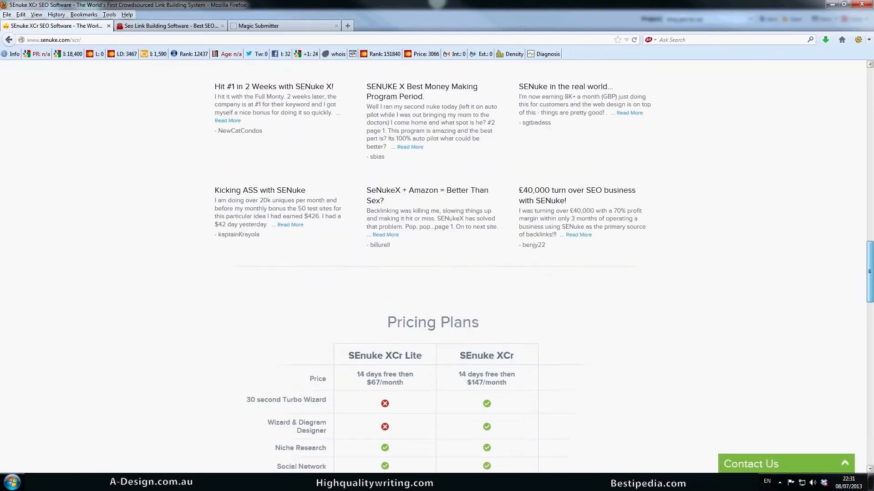
scroll("up", 3)
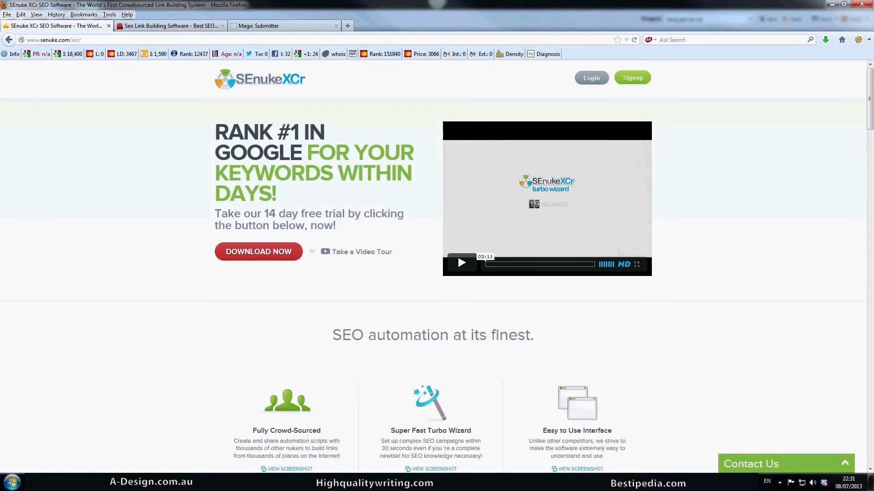
left_click_drag(269, 214, 329, 213)
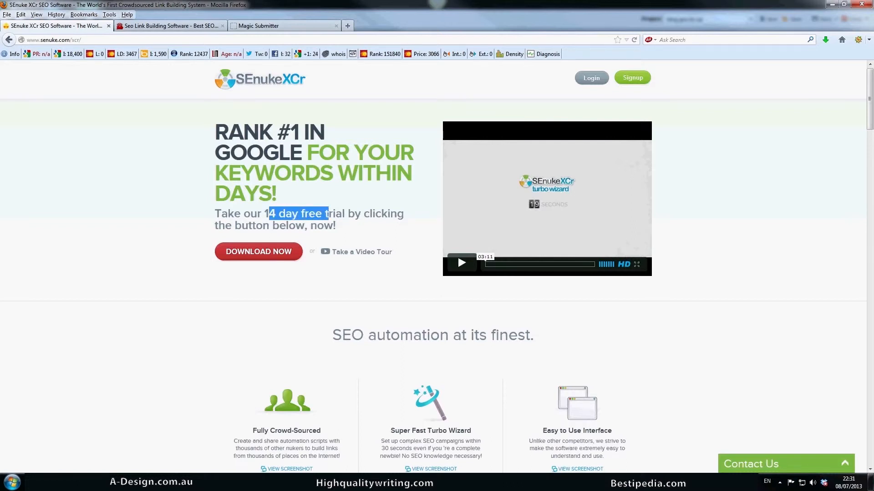